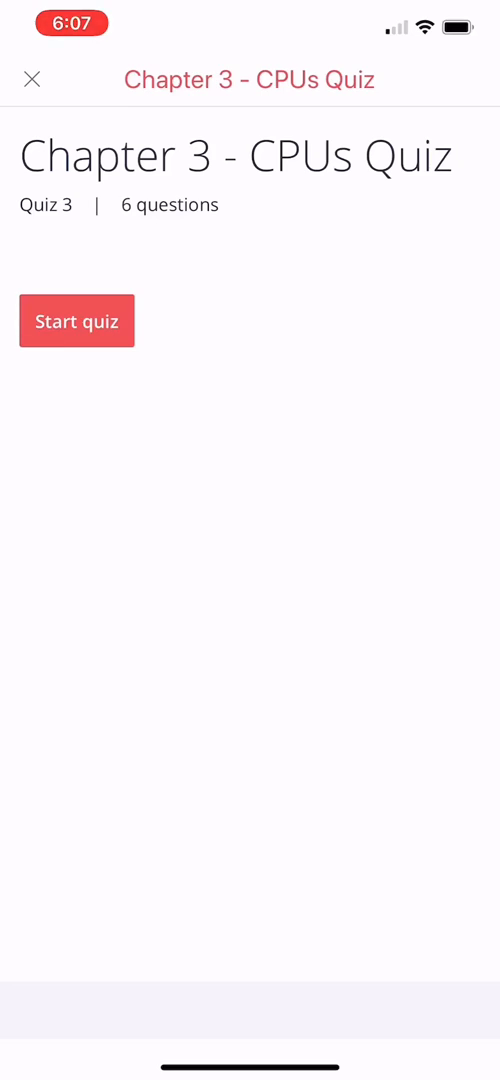
# Start the Chapter 3 CPUs quiz and submit 'Code book' as question 1's answer
pyautogui.click(76, 320)
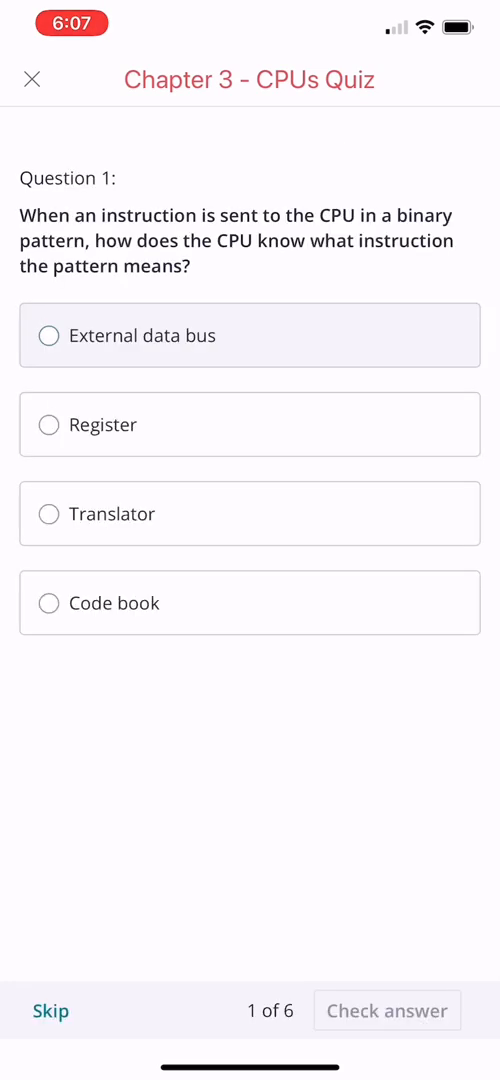
pyautogui.click(49, 335)
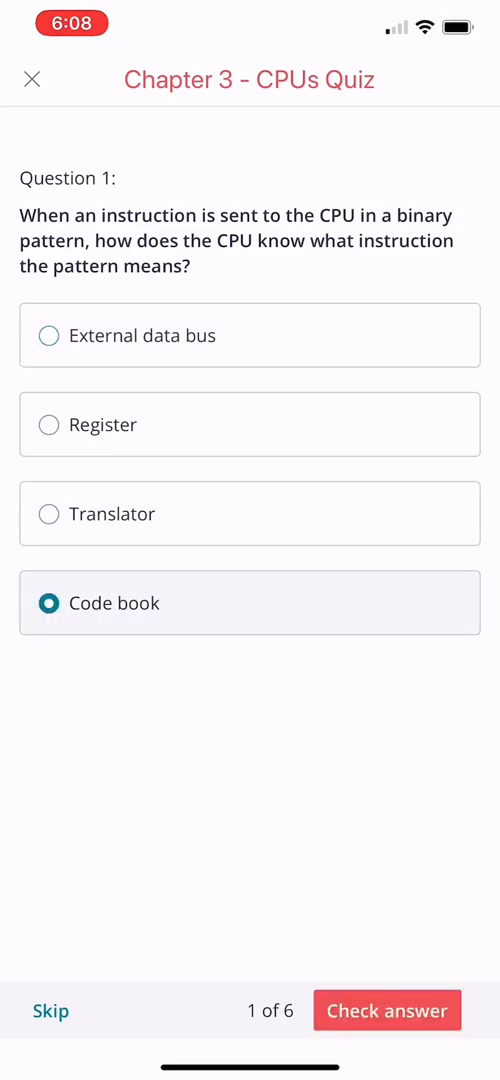
pyautogui.click(387, 1010)
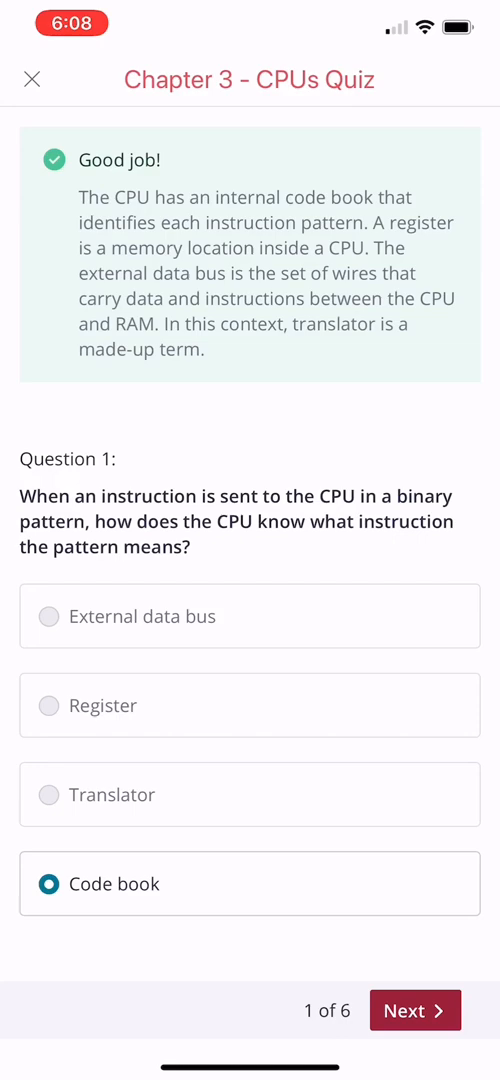
# Advance to question 2 and submit 'Microarchitecture' as the answer
pyautogui.click(414, 1010)
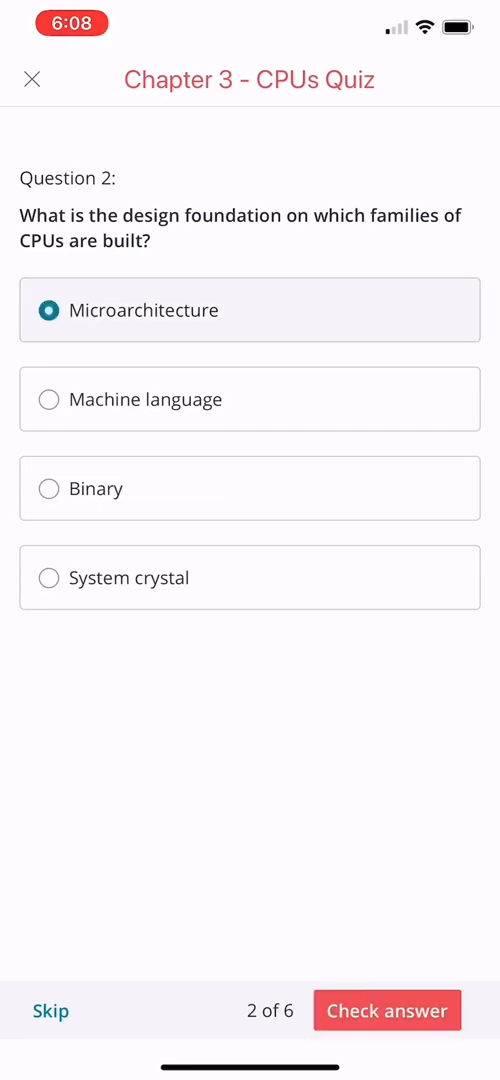
pyautogui.click(386, 1010)
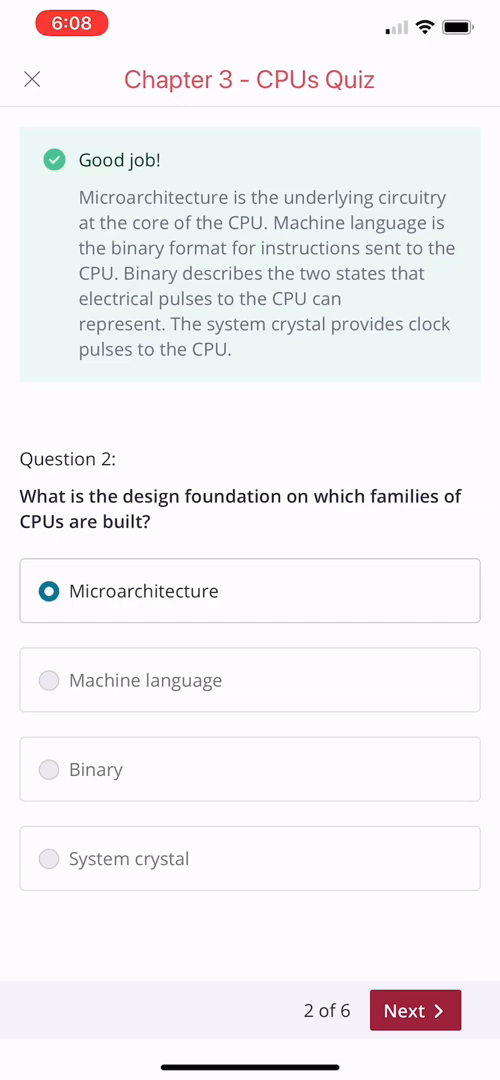
# Advance to question 3, answer 'Clock multipliers', then continue to question 4
pyautogui.click(414, 1010)
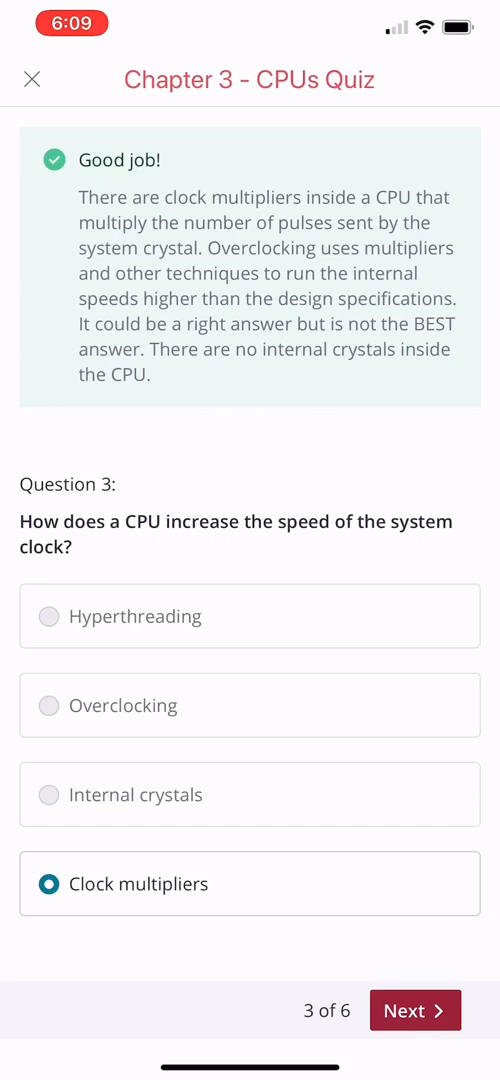
pyautogui.click(415, 1010)
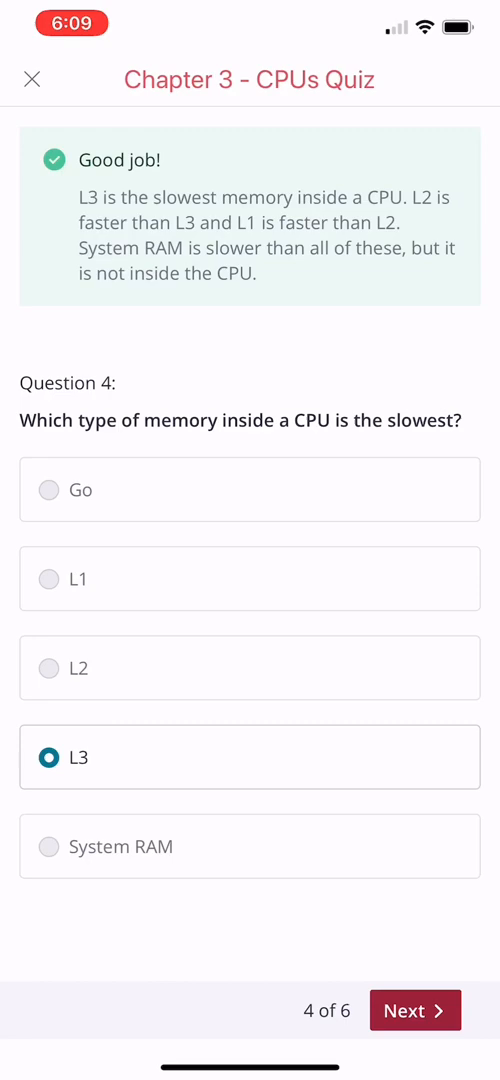
# Answer question 4 with 'L3' and advance to the Intel socket question 5
pyautogui.click(414, 1010)
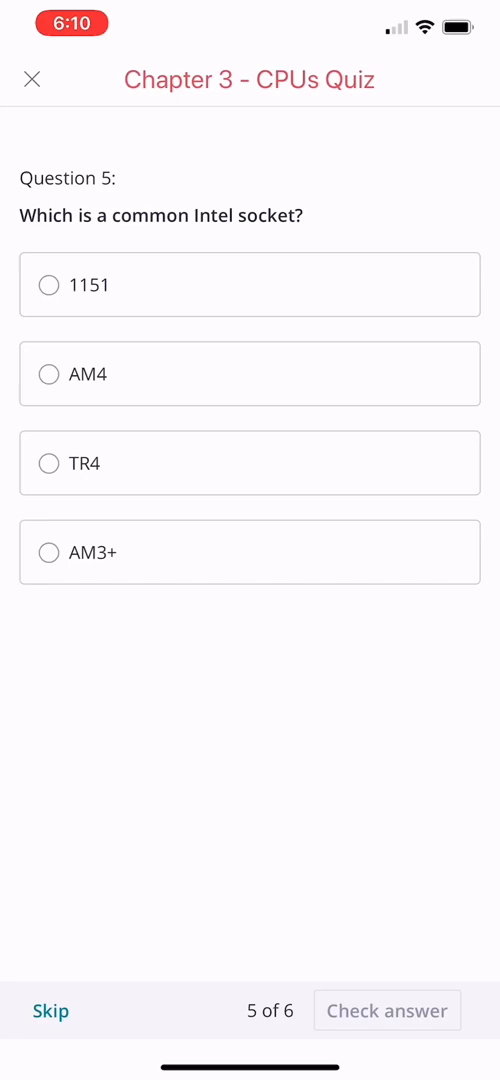
# Choose socket '1151' for question 5 and submit it
pyautogui.click(49, 285)
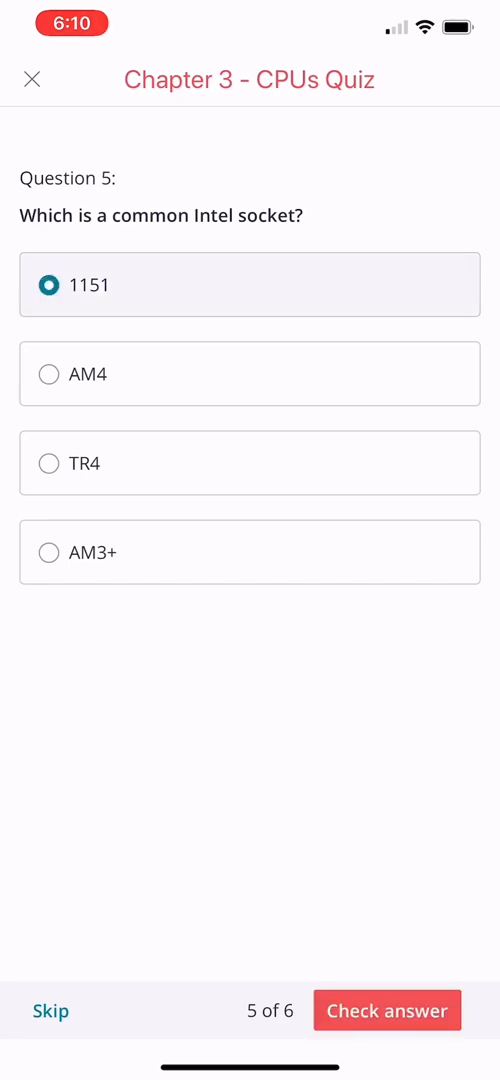
pyautogui.click(387, 1010)
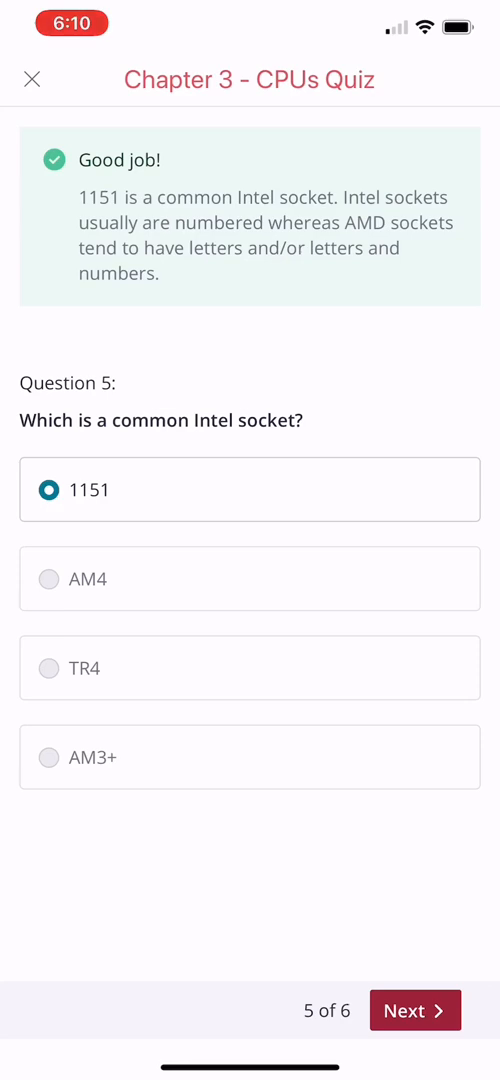
# Answer question 6 with 'Antistatic wrist strap' and view the 6/6 results summary
pyautogui.click(415, 1010)
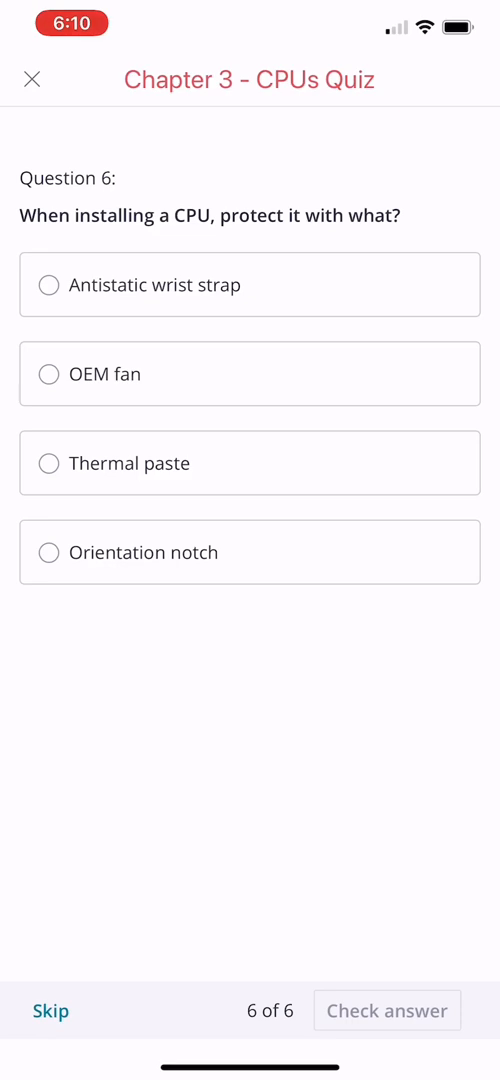
pyautogui.click(51, 285)
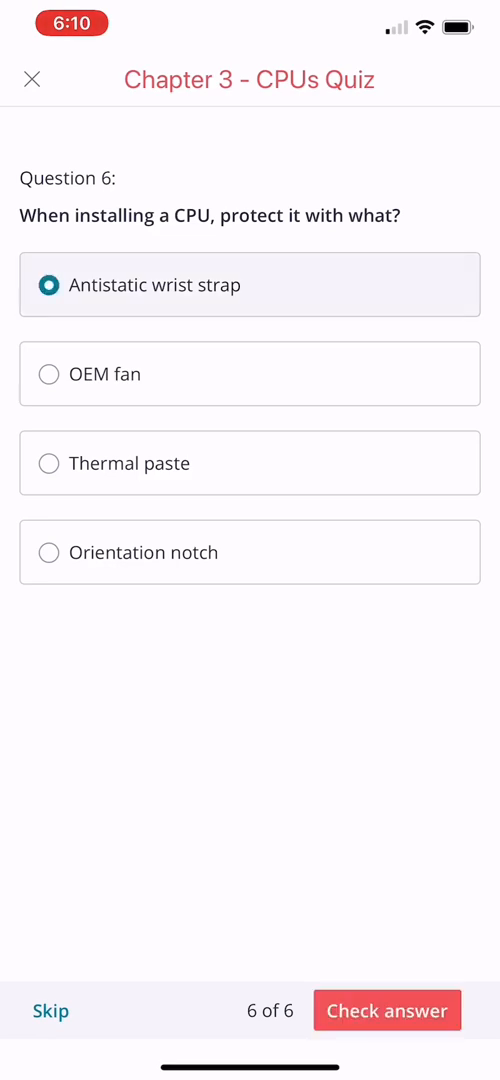
pyautogui.click(386, 1010)
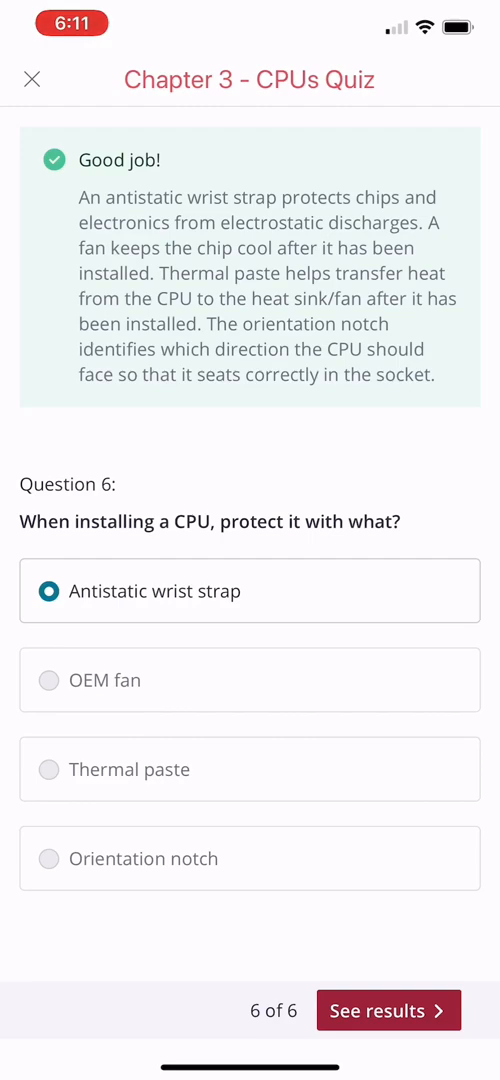
pyautogui.click(388, 1010)
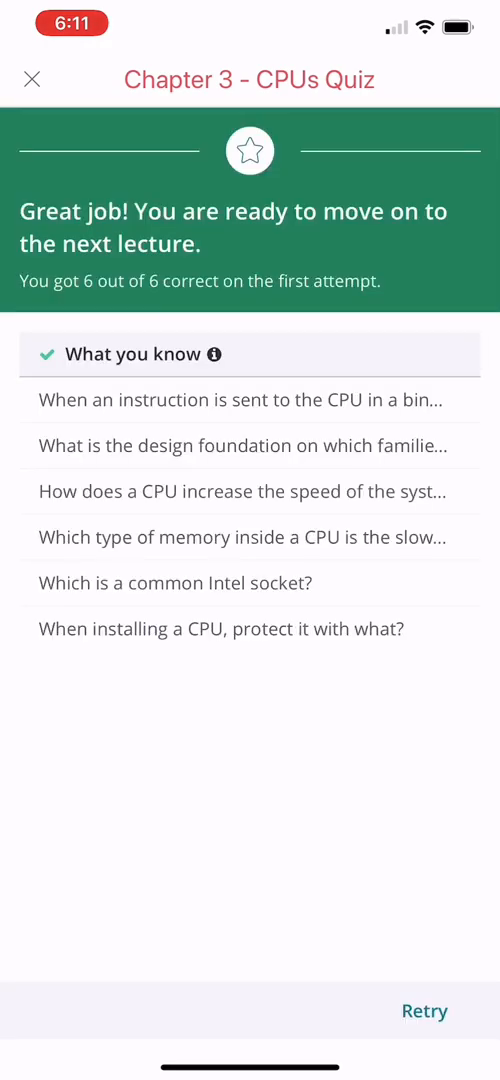